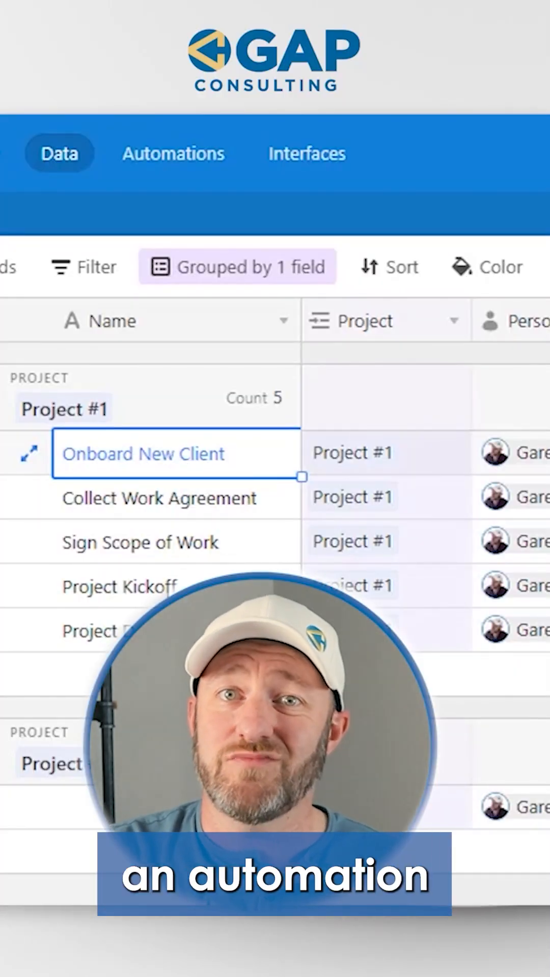
Create a new automation from the Automations tab to see the trigger options
click(172, 154)
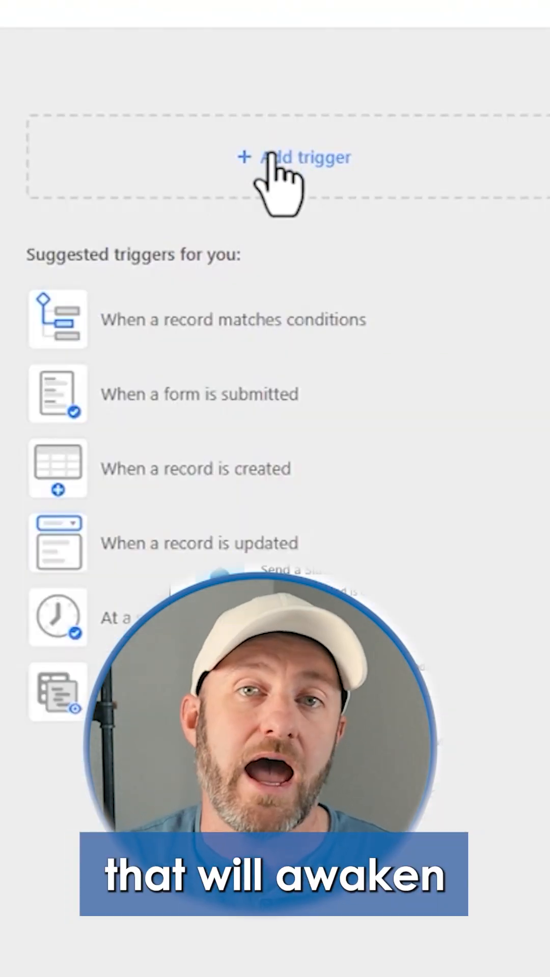
Trigger on records where Start Date and Person in Charge are both not empty
click(233, 319)
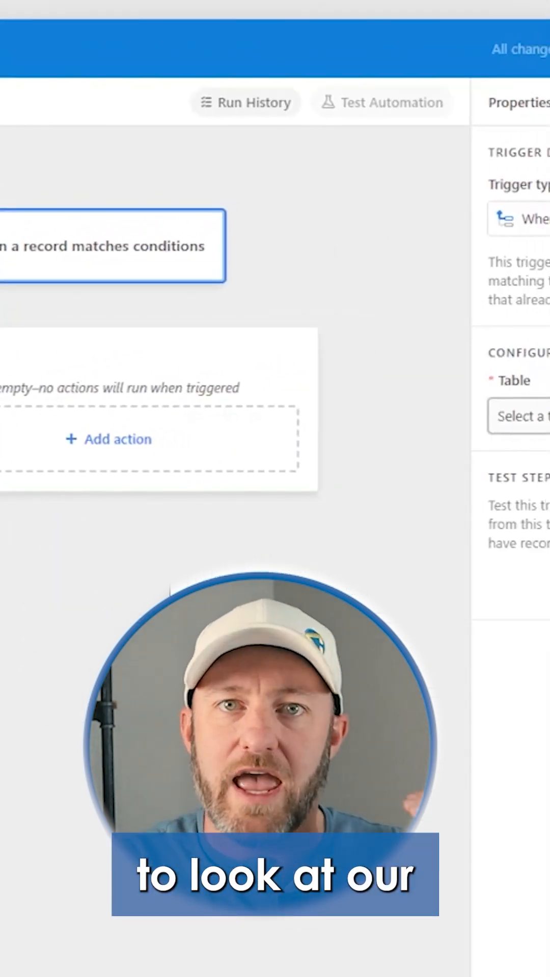
scroll(down, 3)
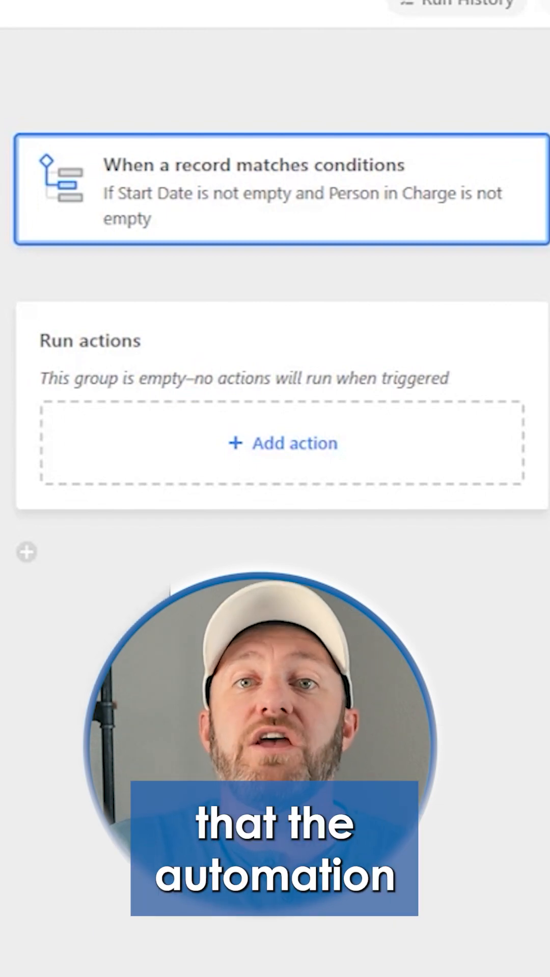
Add and test two Create record in Tasks actions, then switch the automation on
click(282, 443)
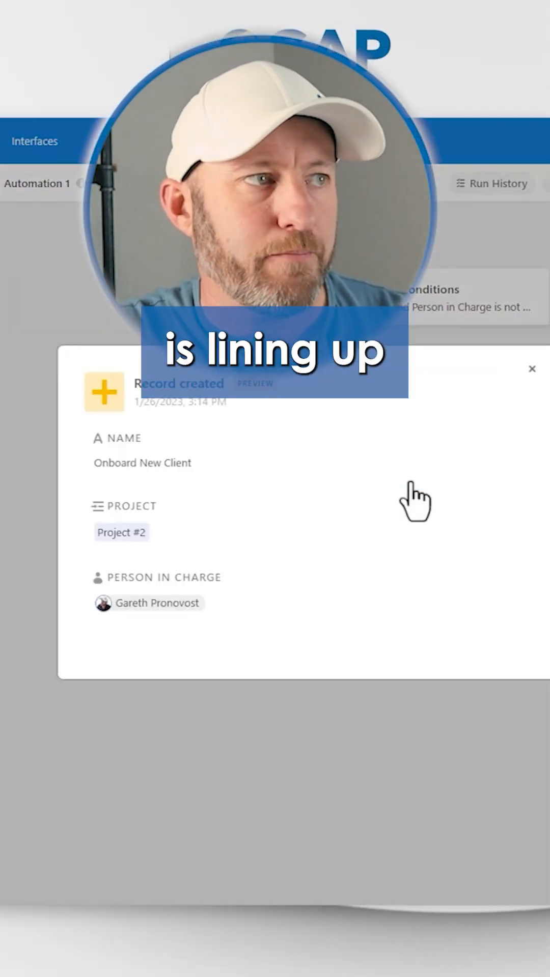
click(531, 368)
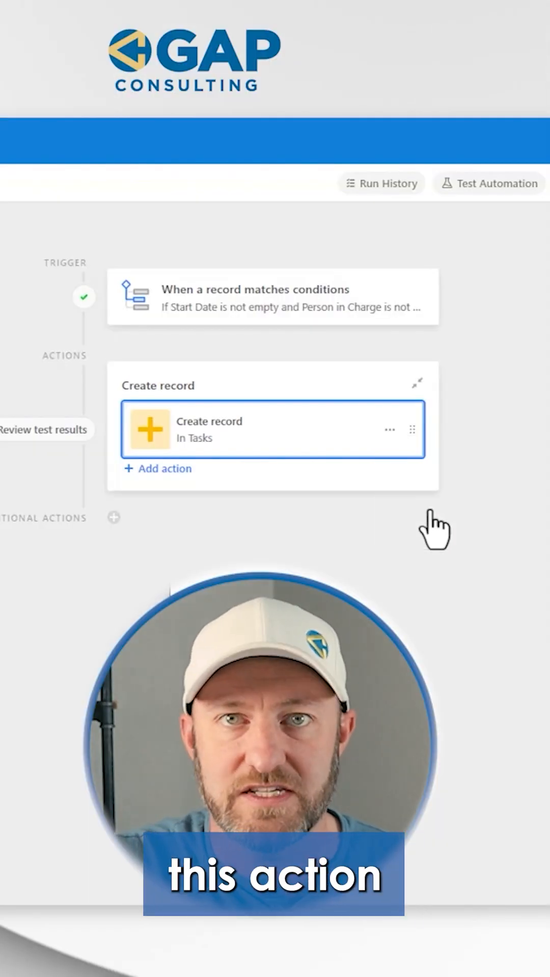
click(164, 468)
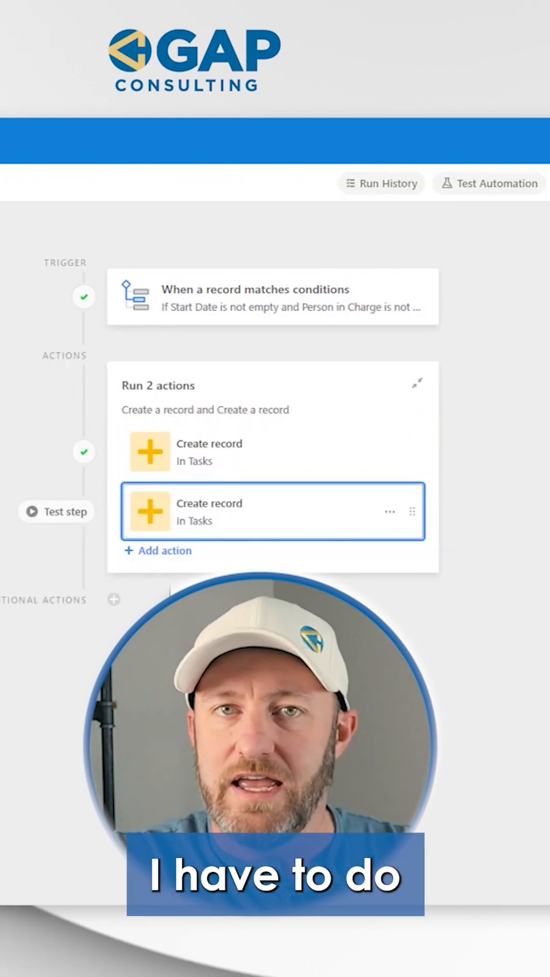
click(272, 511)
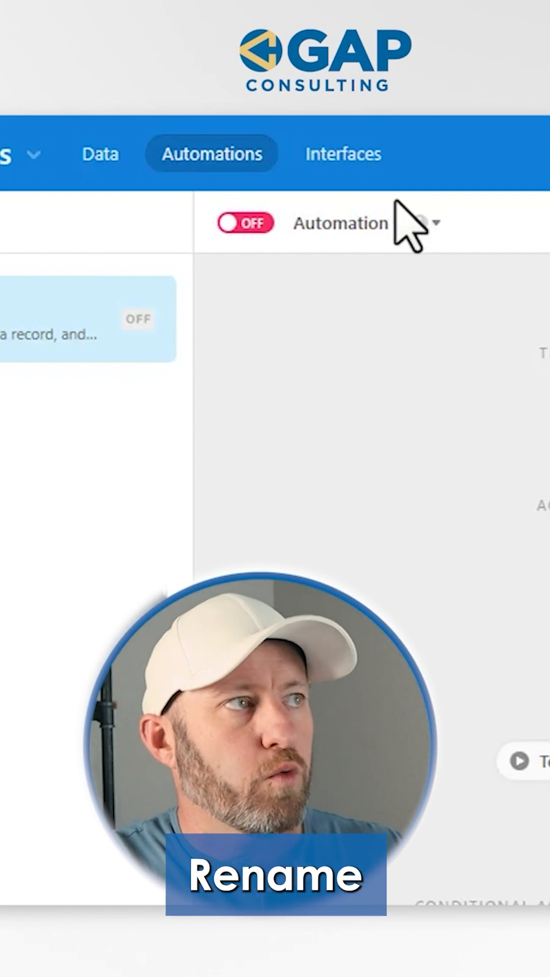
click(245, 223)
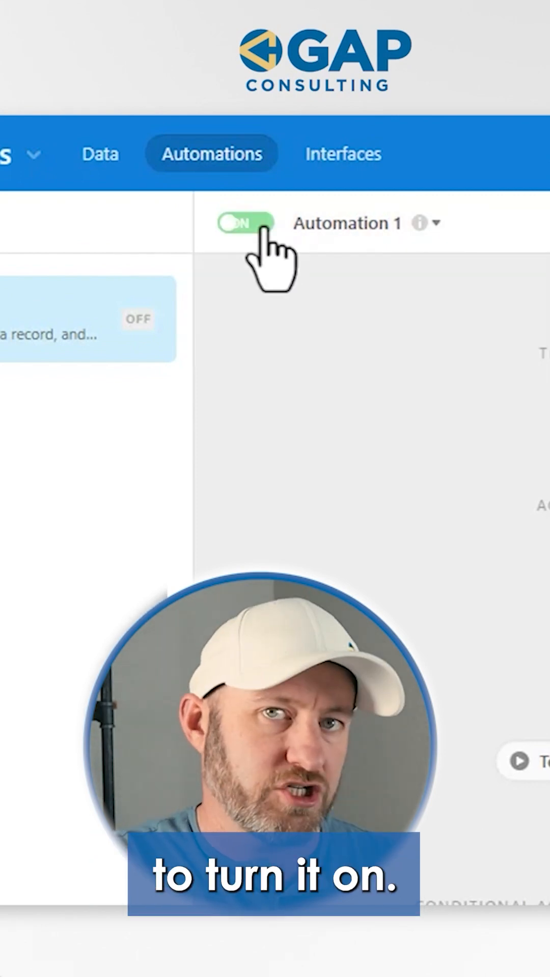